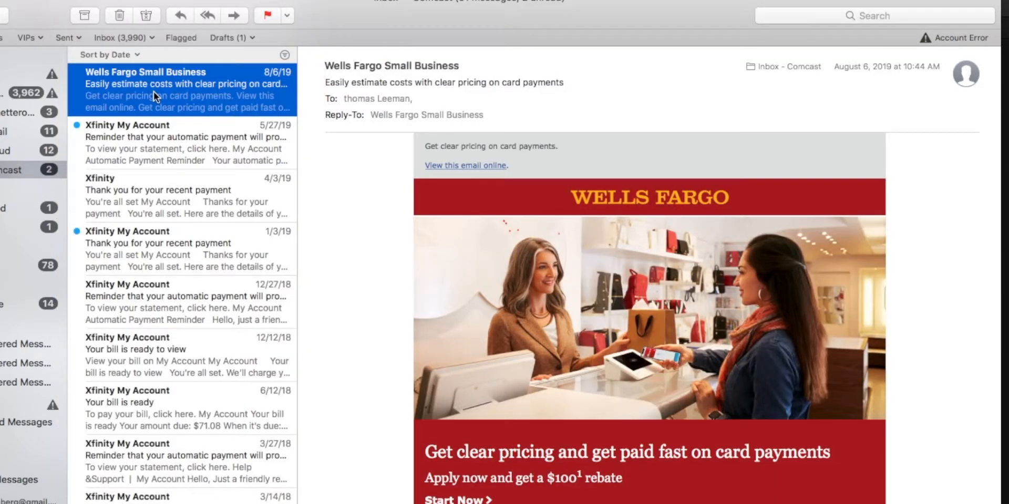
# Trash the Wells Fargo Small Business promotional email.
pyautogui.click(187, 136)
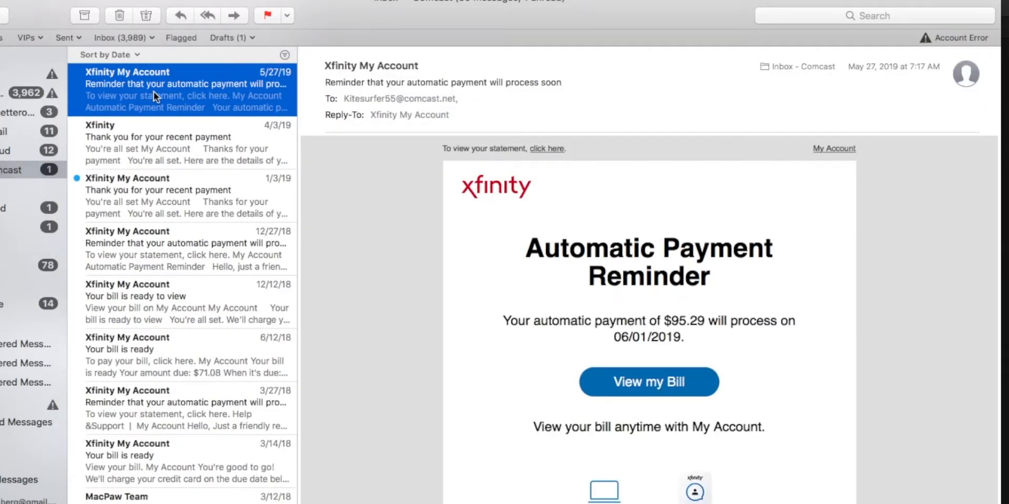
pyautogui.moveTo(145, 115)
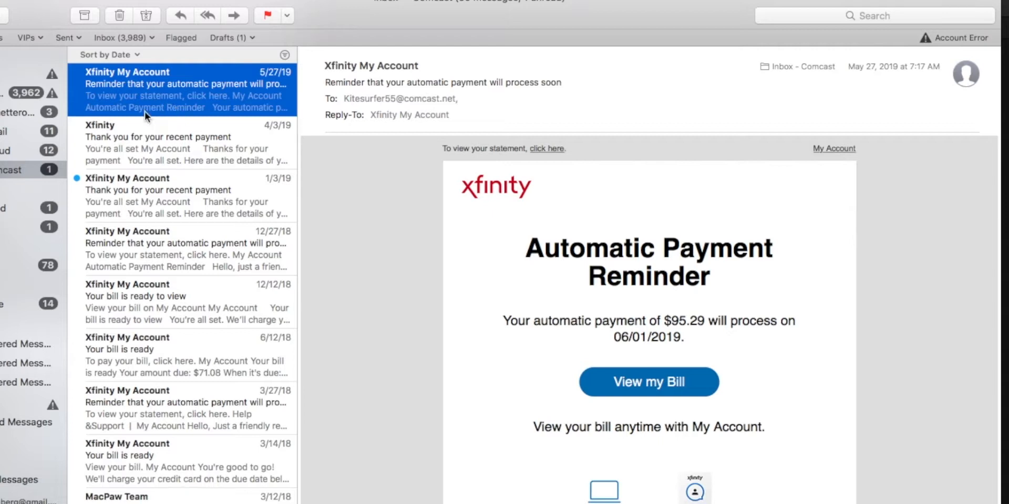
pyautogui.moveTo(97, 95)
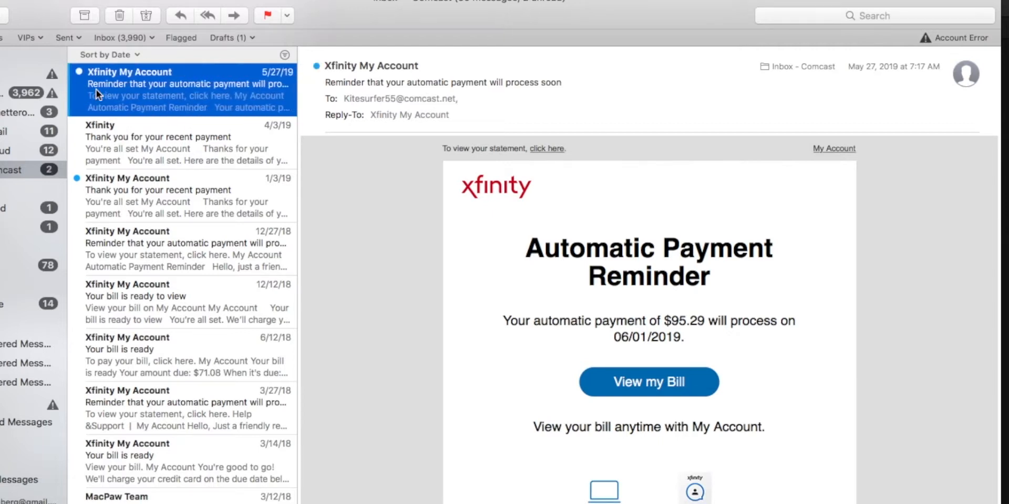
pyautogui.moveTo(141, 157)
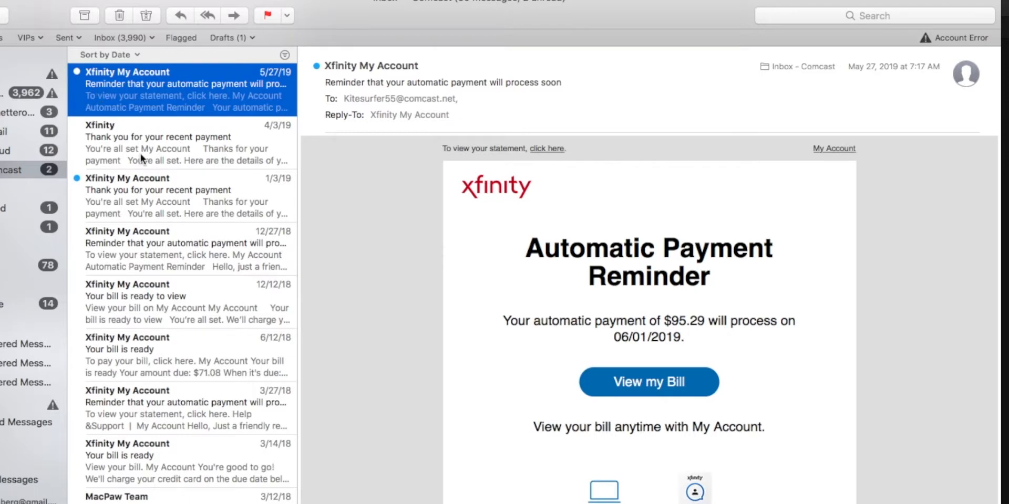
pyautogui.moveTo(153, 146)
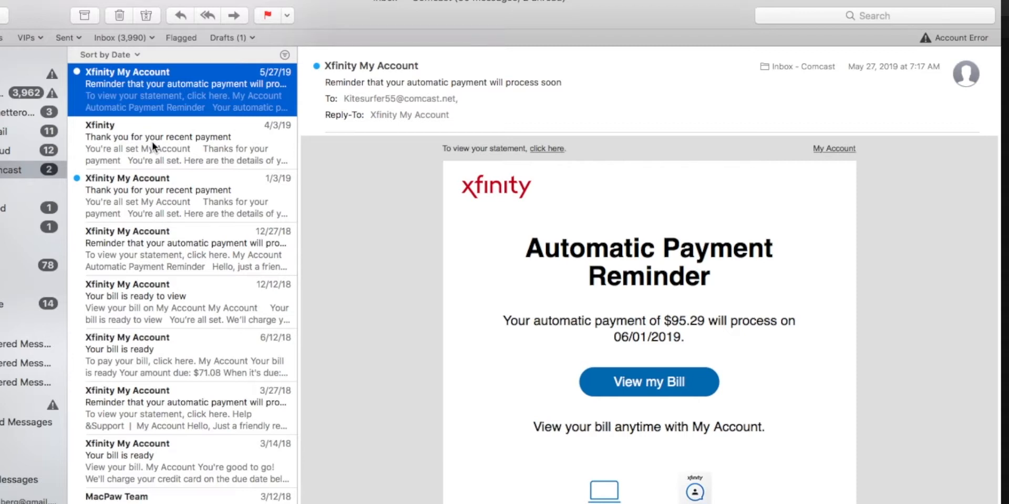
# View the 4/3/19 Xfinity payment thank-you, then reopen the 5/27/19 automatic payment reminder.
pyautogui.click(157, 137)
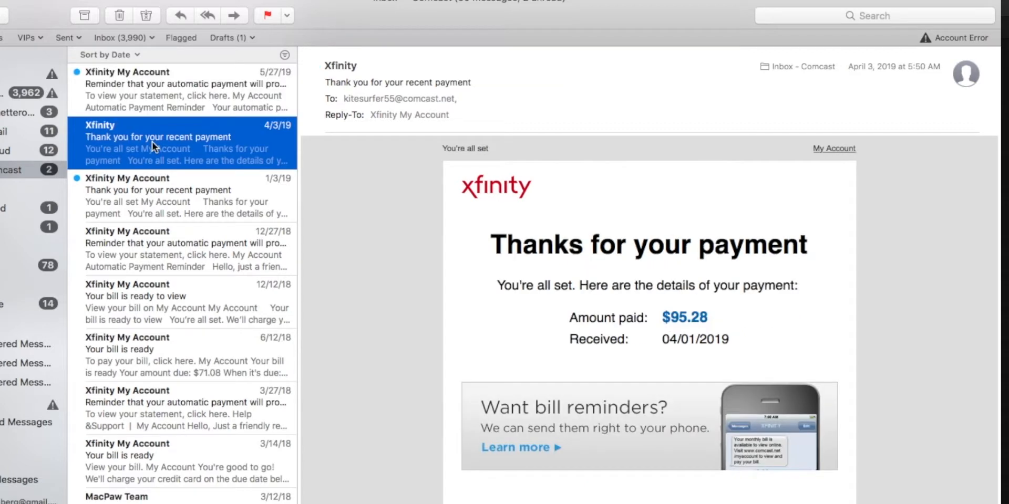
pyautogui.click(180, 83)
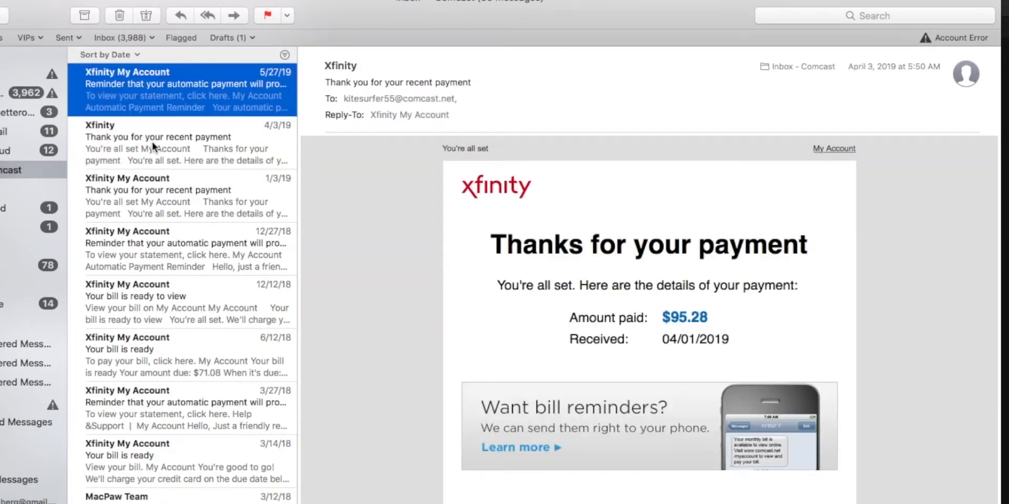
pyautogui.click(184, 90)
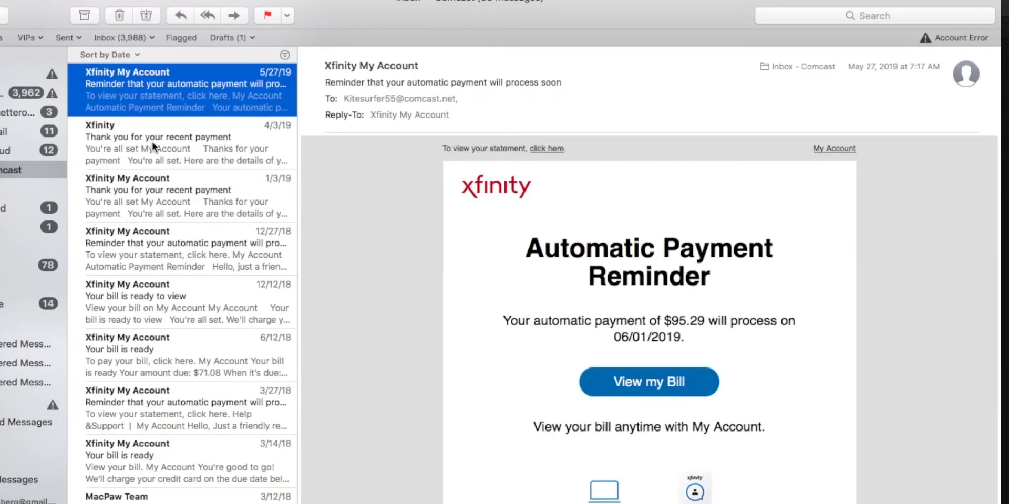